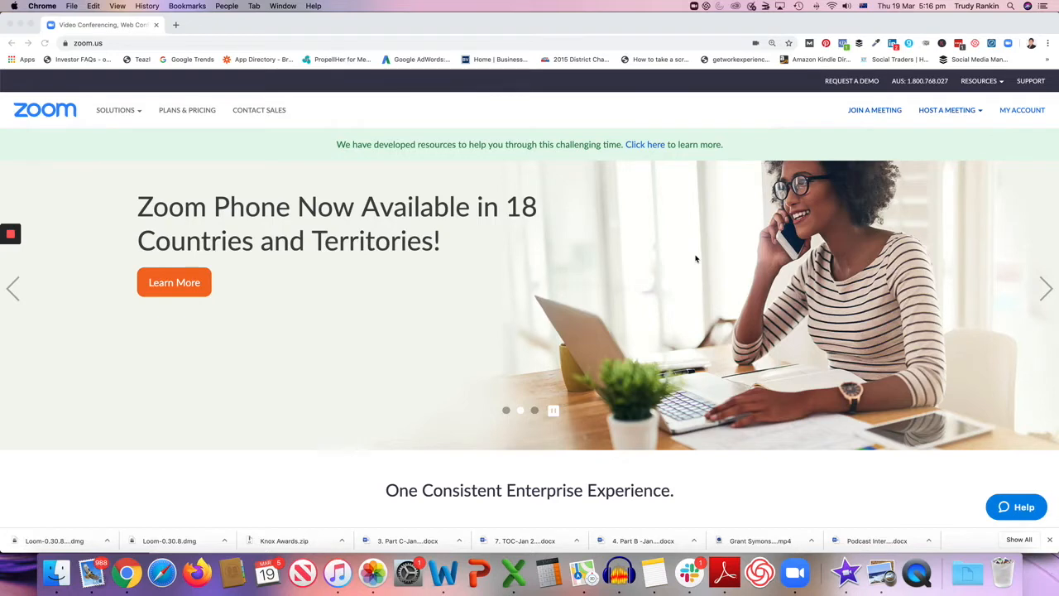
{"action": "mouse_move", "coordinate": [691, 262]}
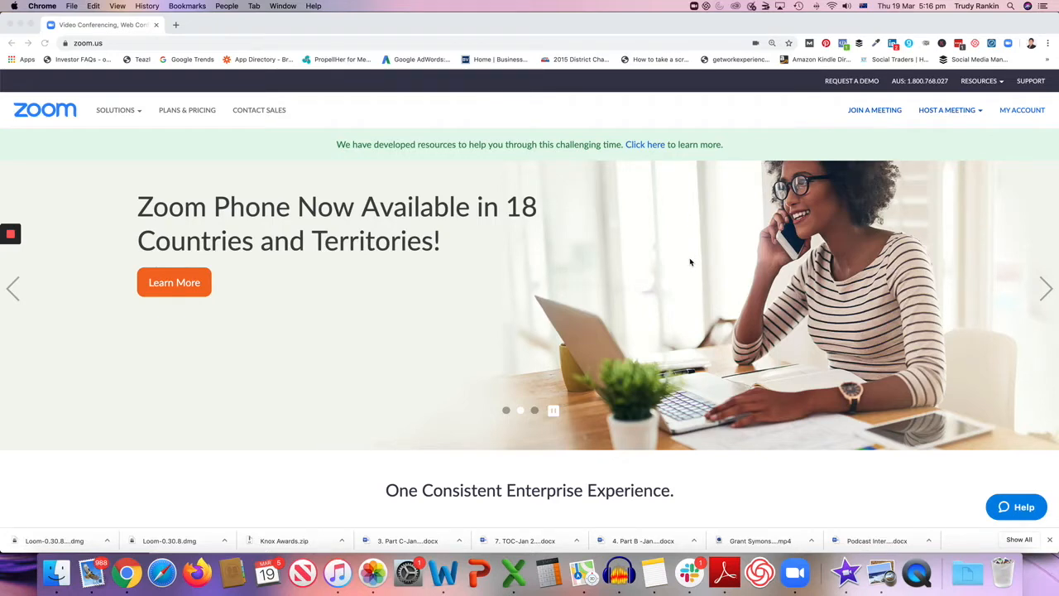
{"action": "mouse_move", "coordinate": [703, 234]}
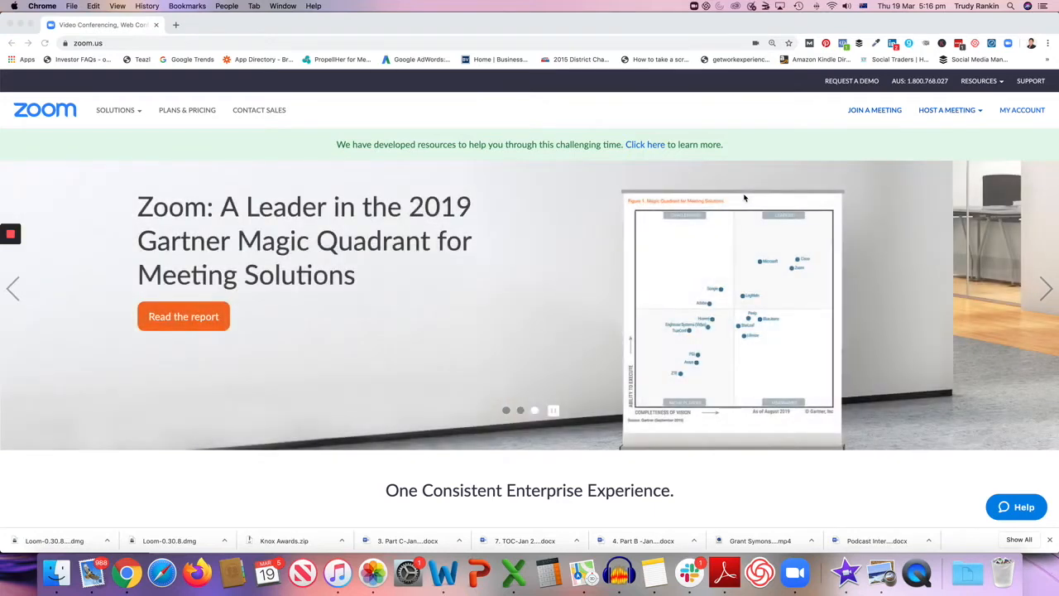
{"action": "mouse_move", "coordinate": [1024, 116]}
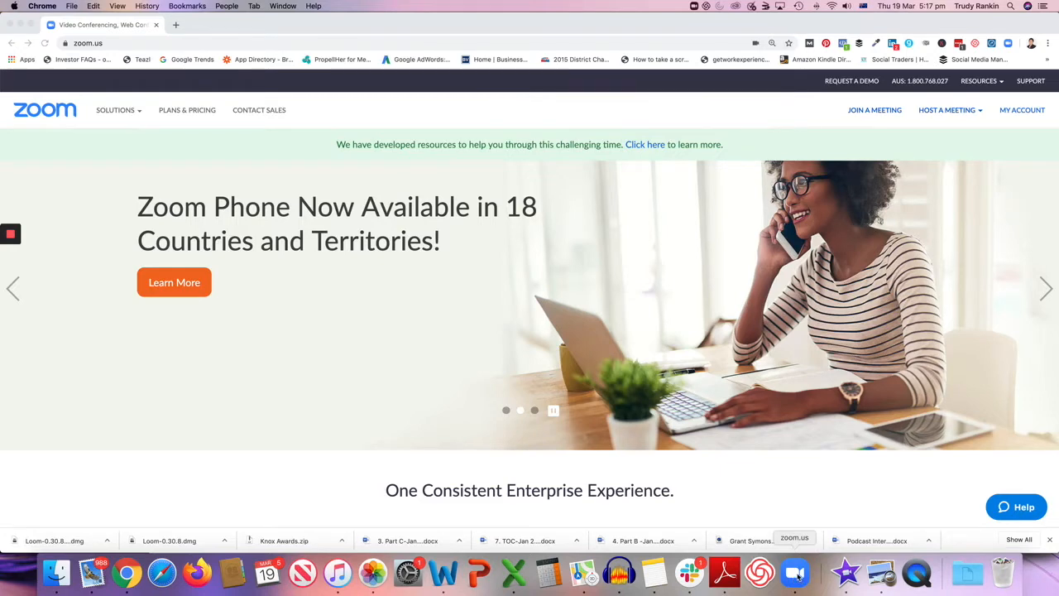
Launch the Zoom desktop app from the Dock and show its Home screen
{"action": "left_click", "coordinate": [794, 571]}
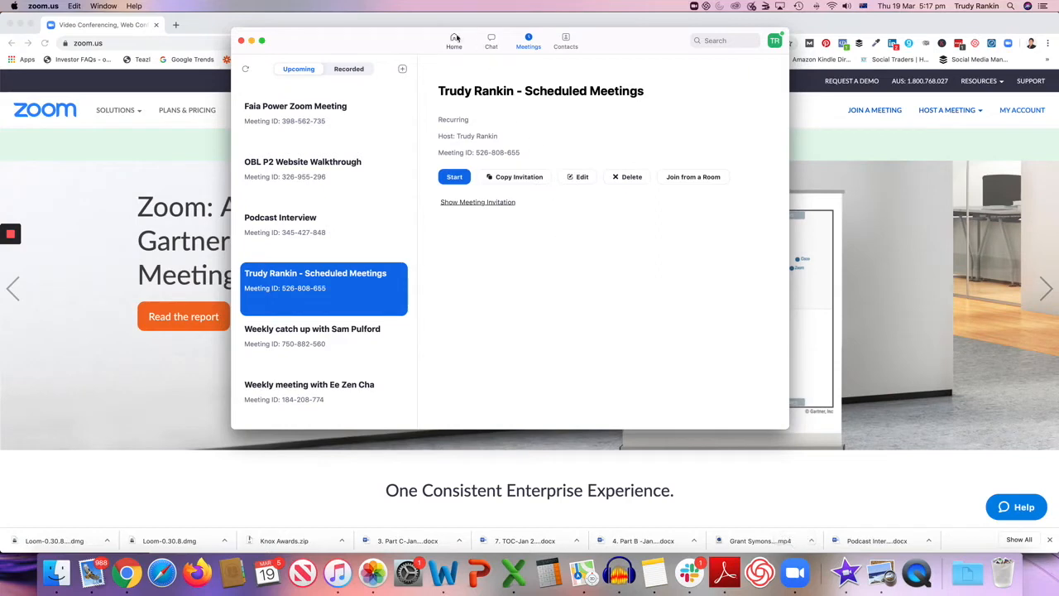
{"action": "left_click", "coordinate": [453, 40]}
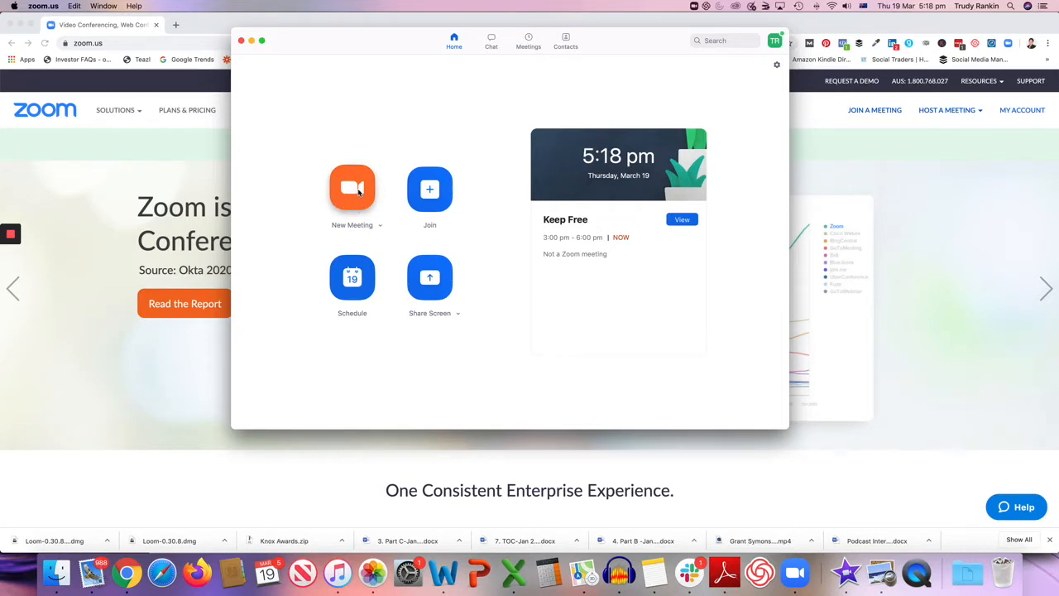
{"action": "mouse_move", "coordinate": [429, 188]}
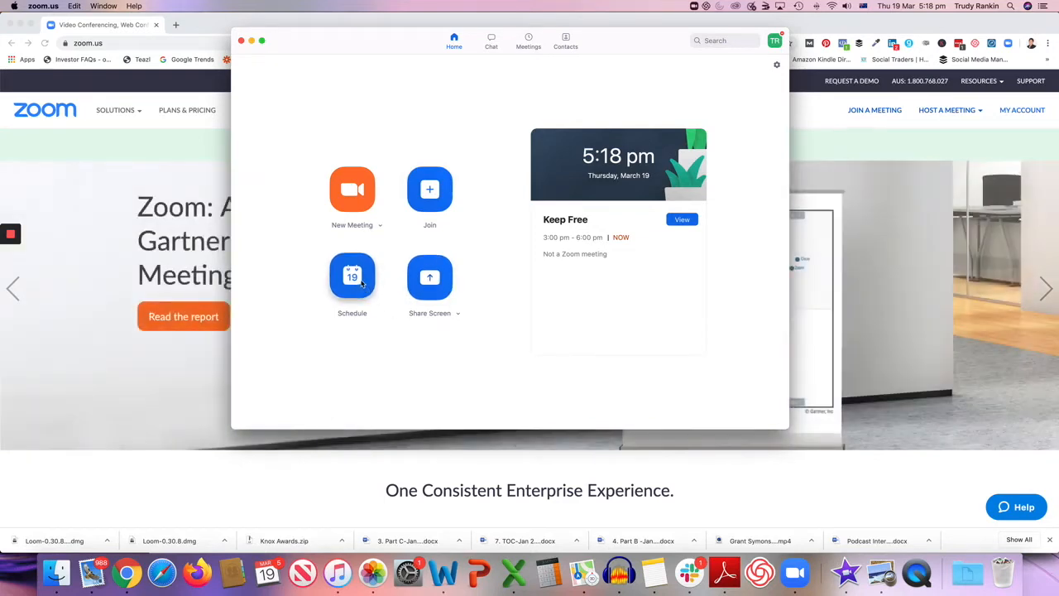
{"action": "mouse_move", "coordinate": [356, 282]}
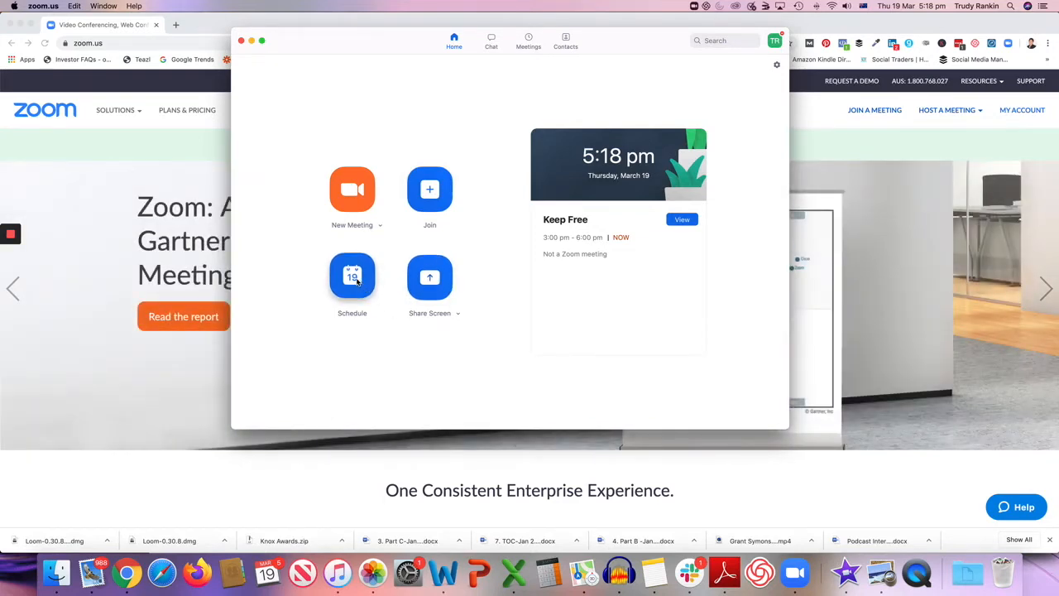
Open the Schedule a Meeting form from the Zoom Home screen
{"action": "left_click", "coordinate": [352, 281]}
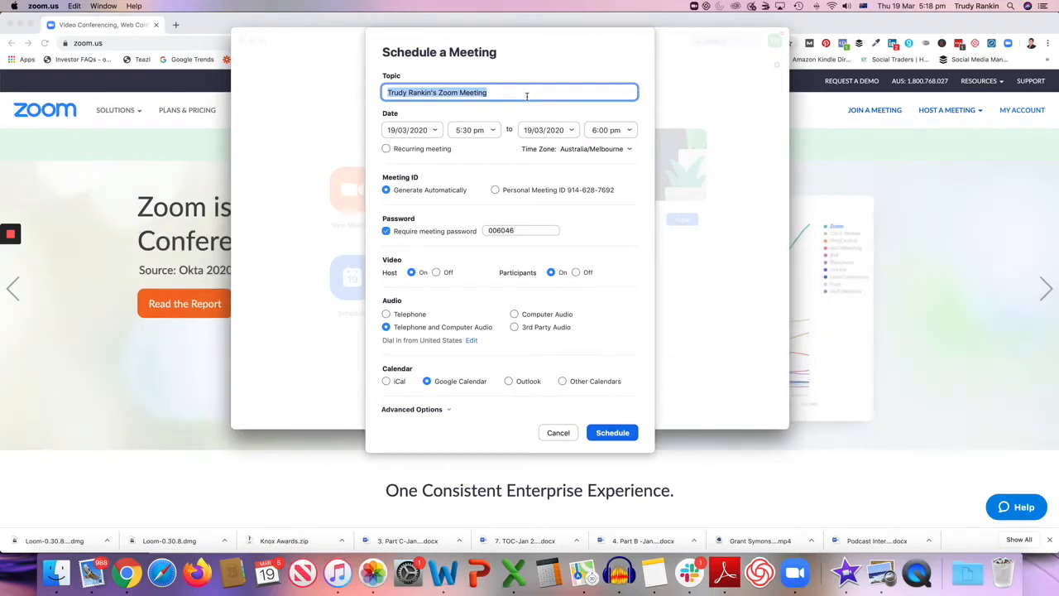
{"action": "mouse_move", "coordinate": [482, 130]}
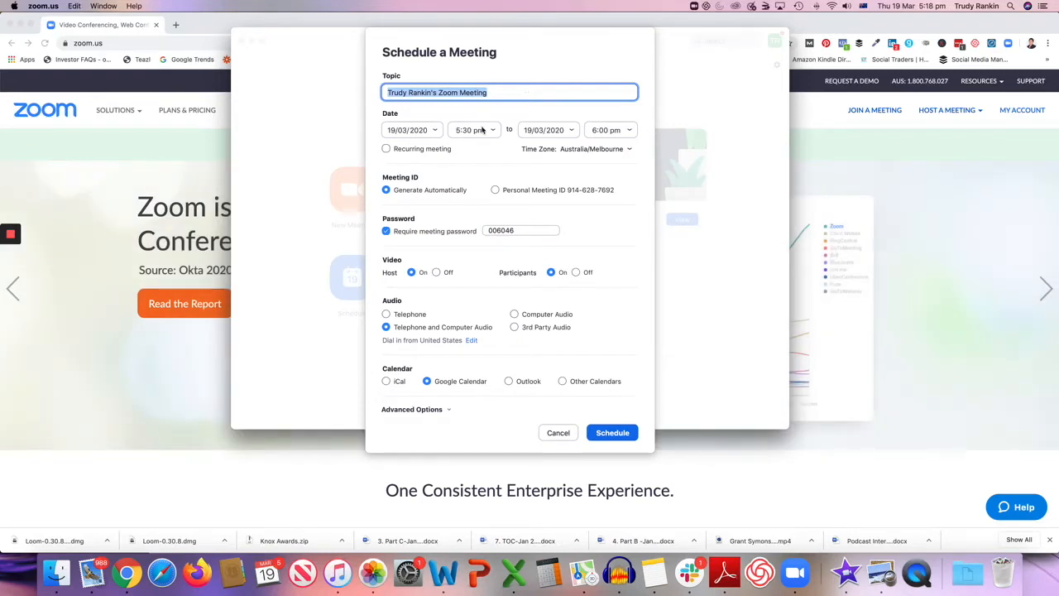
{"action": "mouse_move", "coordinate": [608, 153]}
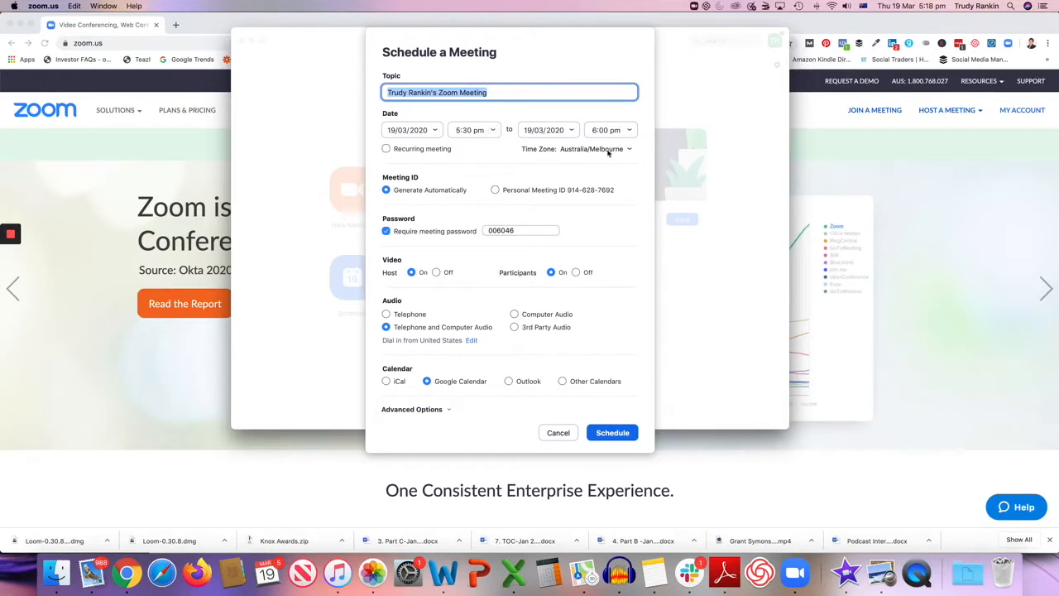
{"action": "mouse_move", "coordinate": [554, 199]}
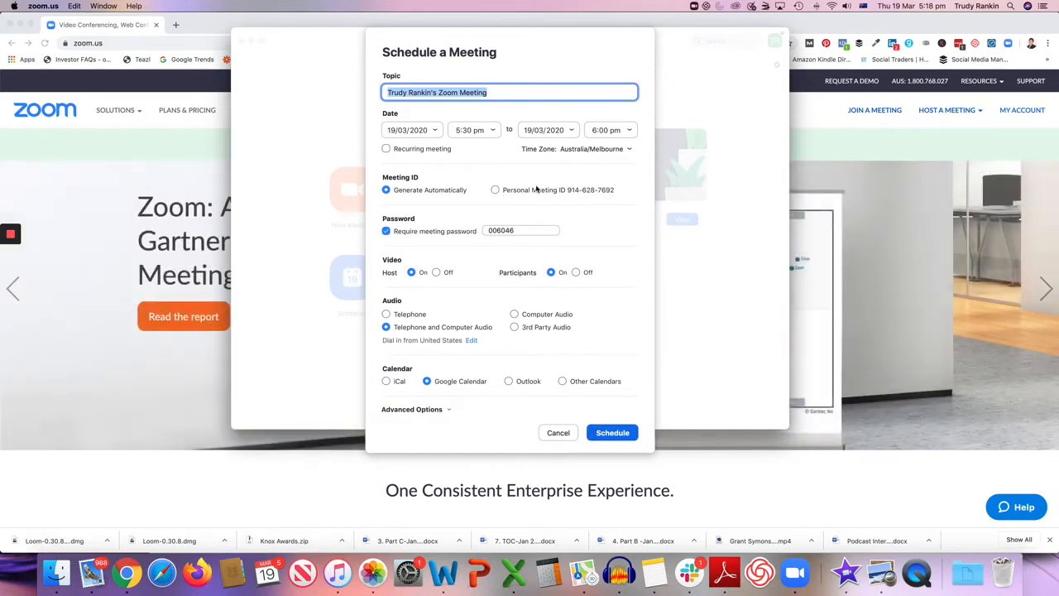
{"action": "mouse_move", "coordinate": [515, 205]}
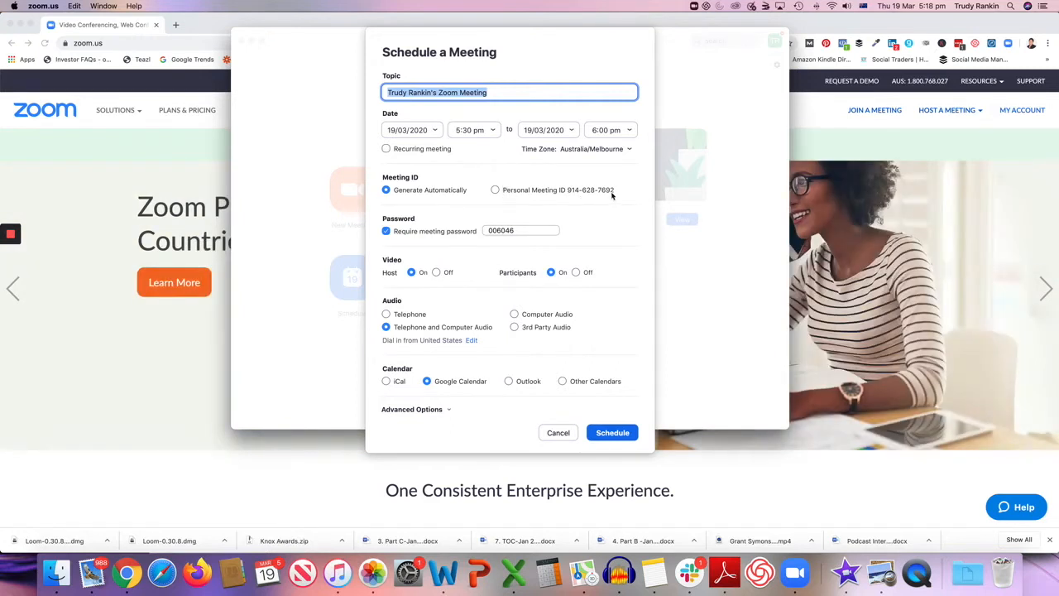
{"action": "mouse_move", "coordinate": [501, 190]}
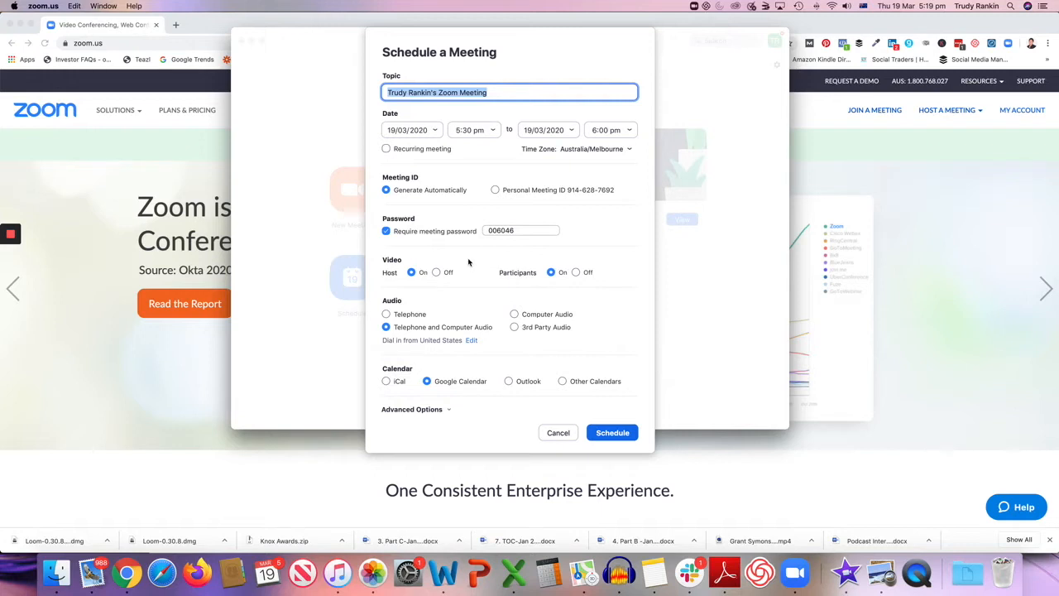
{"action": "mouse_move", "coordinate": [580, 279]}
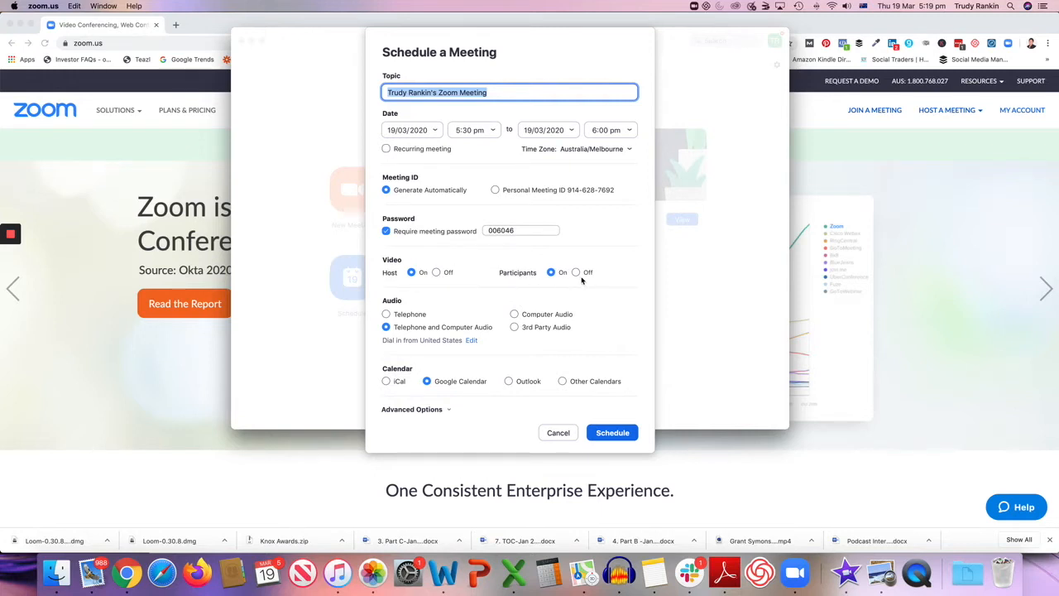
{"action": "mouse_move", "coordinate": [412, 335]}
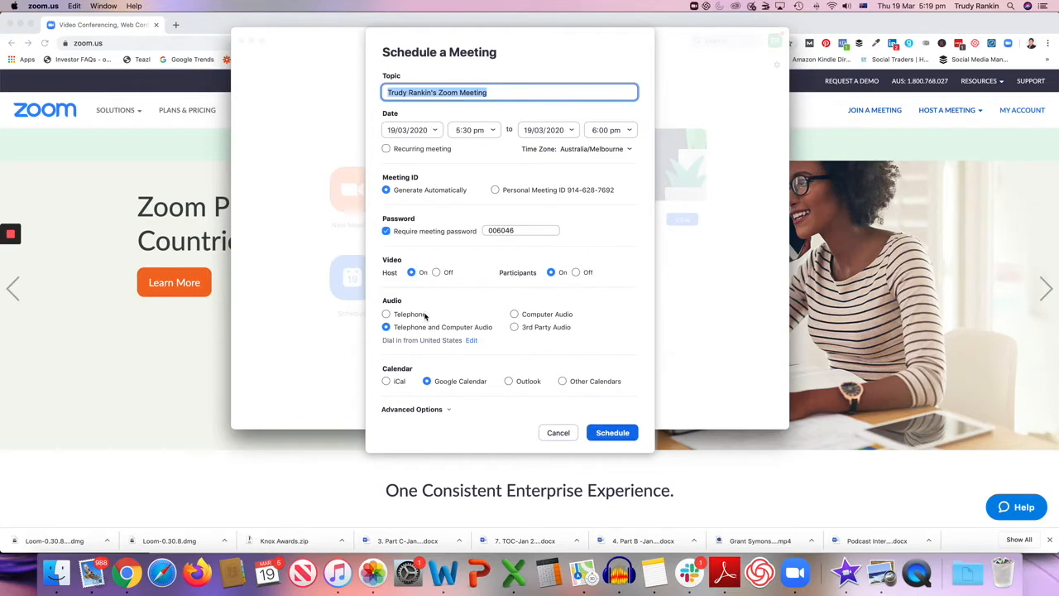
{"action": "mouse_move", "coordinate": [539, 334]}
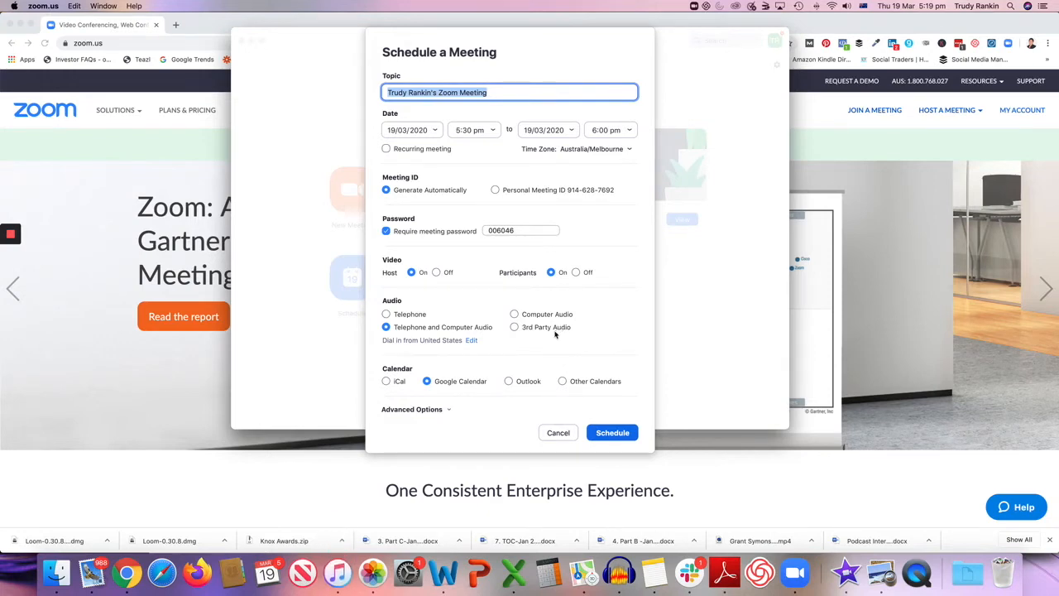
{"action": "mouse_move", "coordinate": [634, 389]}
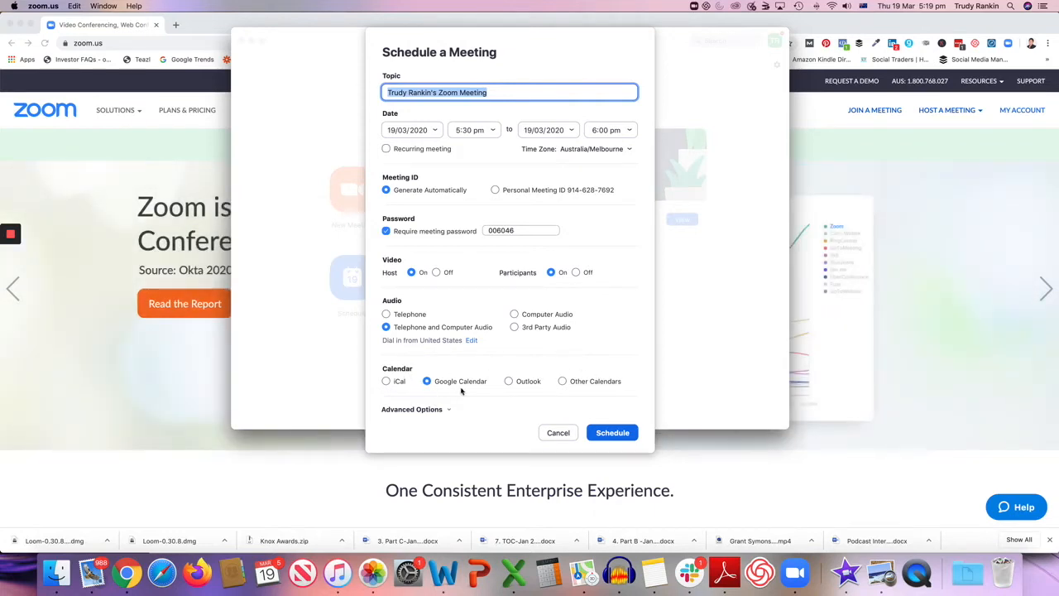
{"action": "mouse_move", "coordinate": [521, 391]}
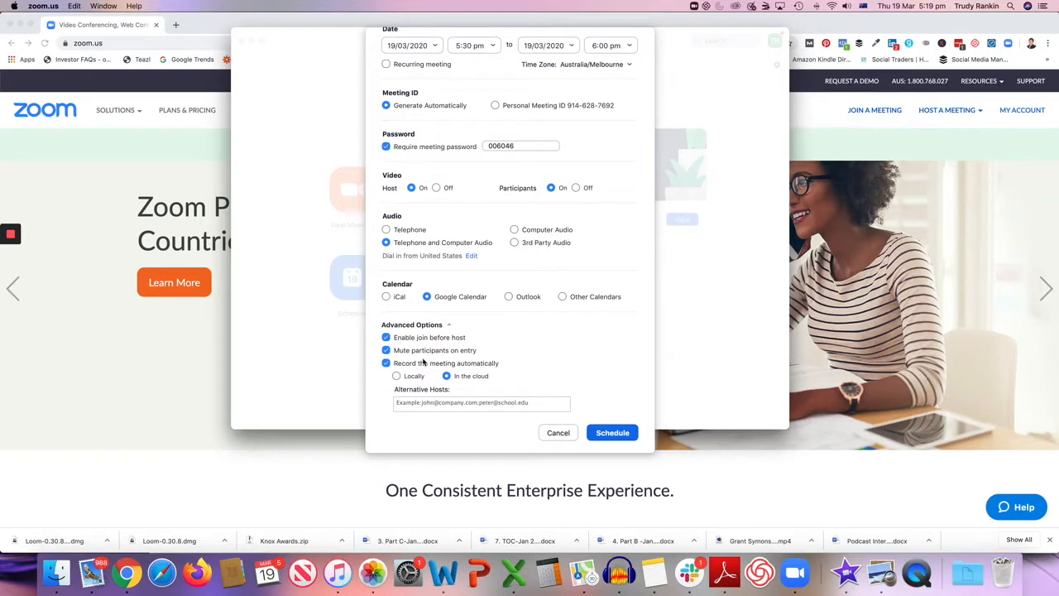
{"action": "mouse_move", "coordinate": [479, 340]}
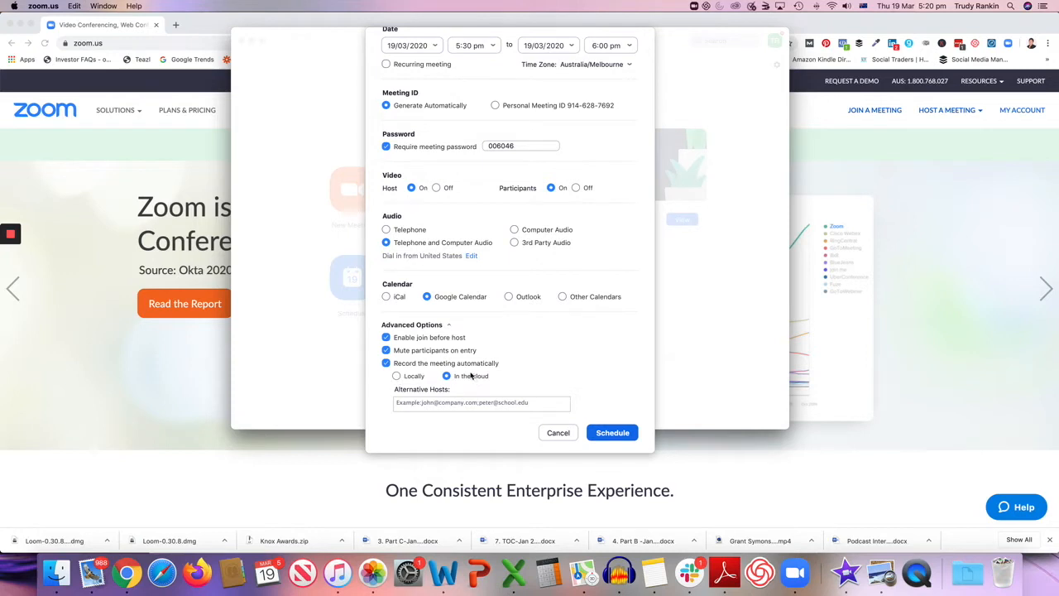
{"action": "mouse_move", "coordinate": [426, 381]}
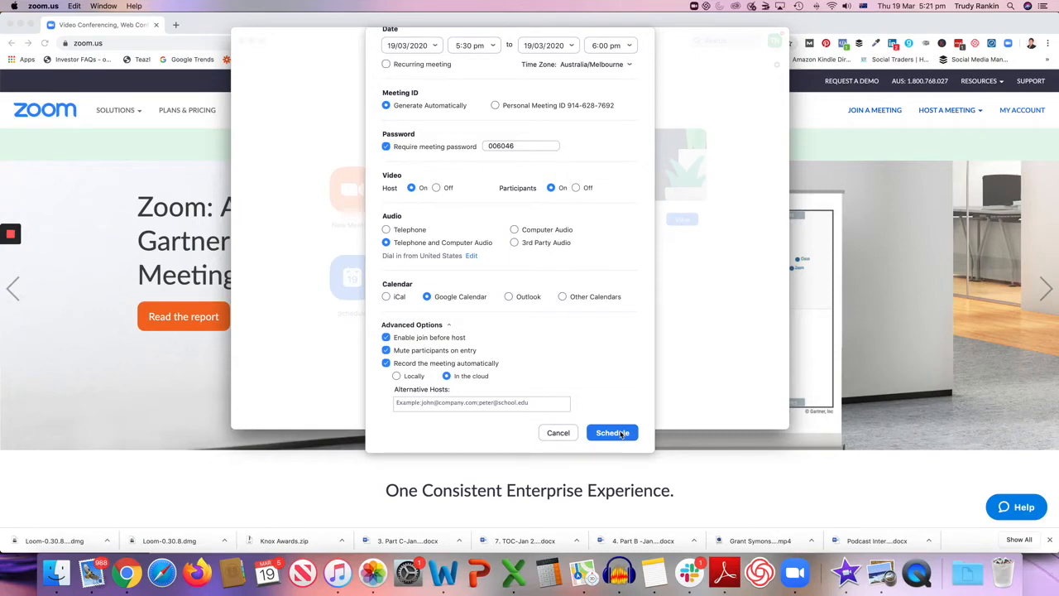
Save the scheduled meeting, then relaunch the Zoom desktop app from the Dock
{"action": "left_click", "coordinate": [612, 432]}
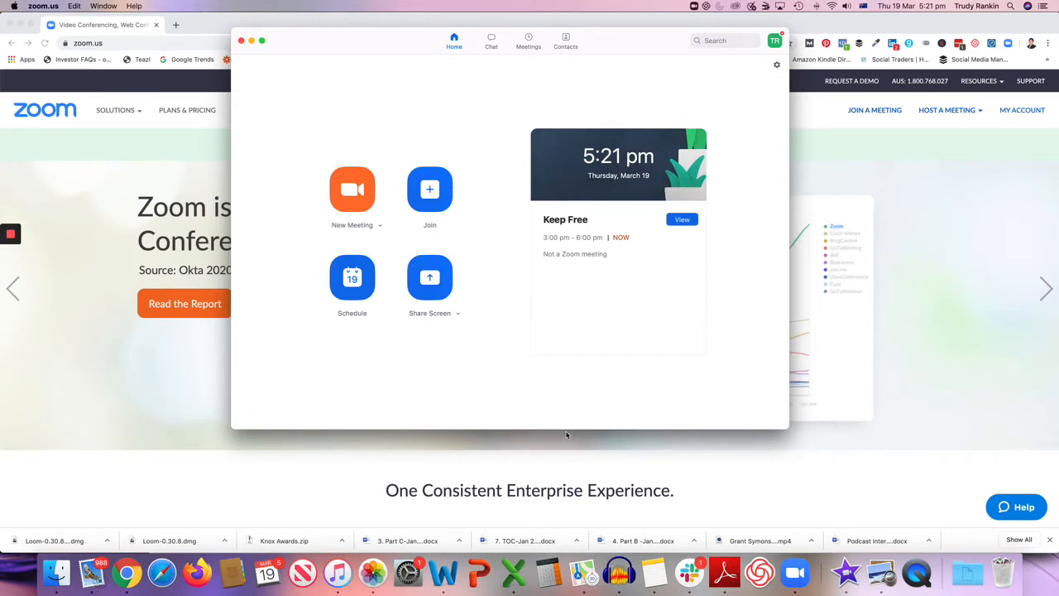
{"action": "mouse_move", "coordinate": [601, 434]}
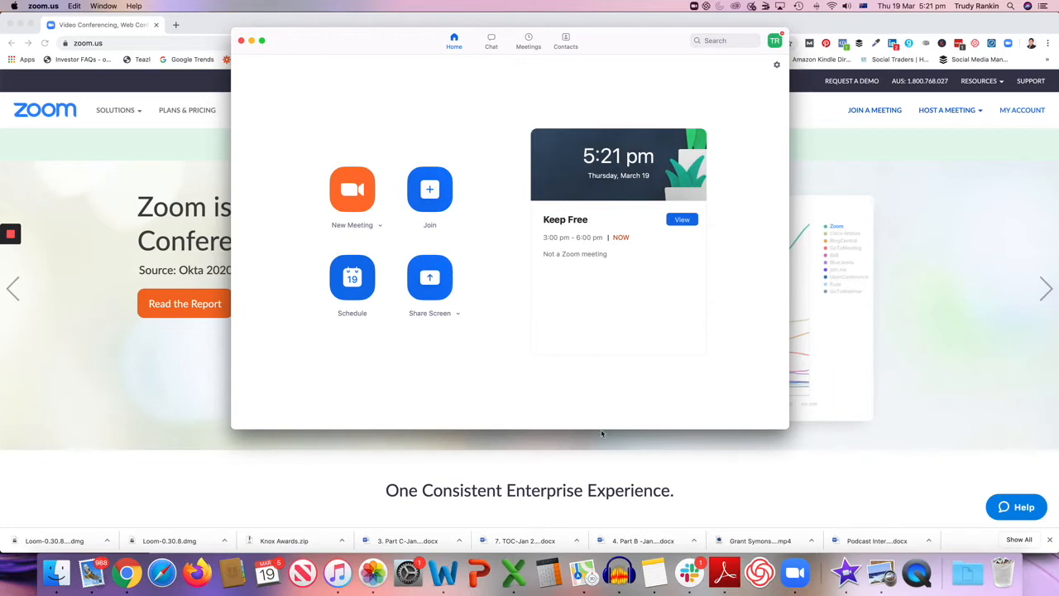
{"action": "left_click", "coordinate": [241, 40]}
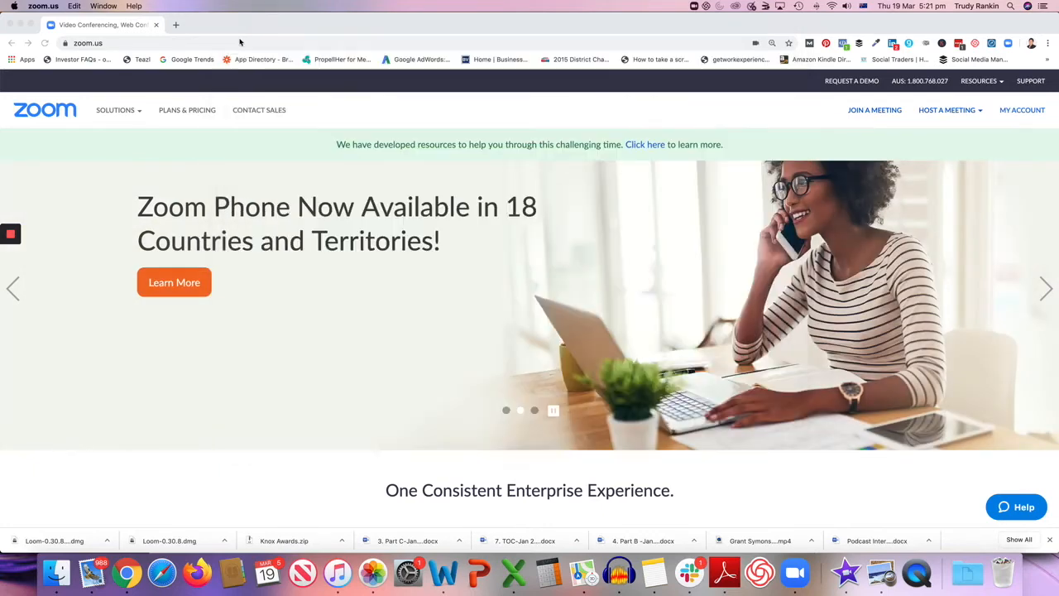
{"action": "mouse_move", "coordinate": [794, 571]}
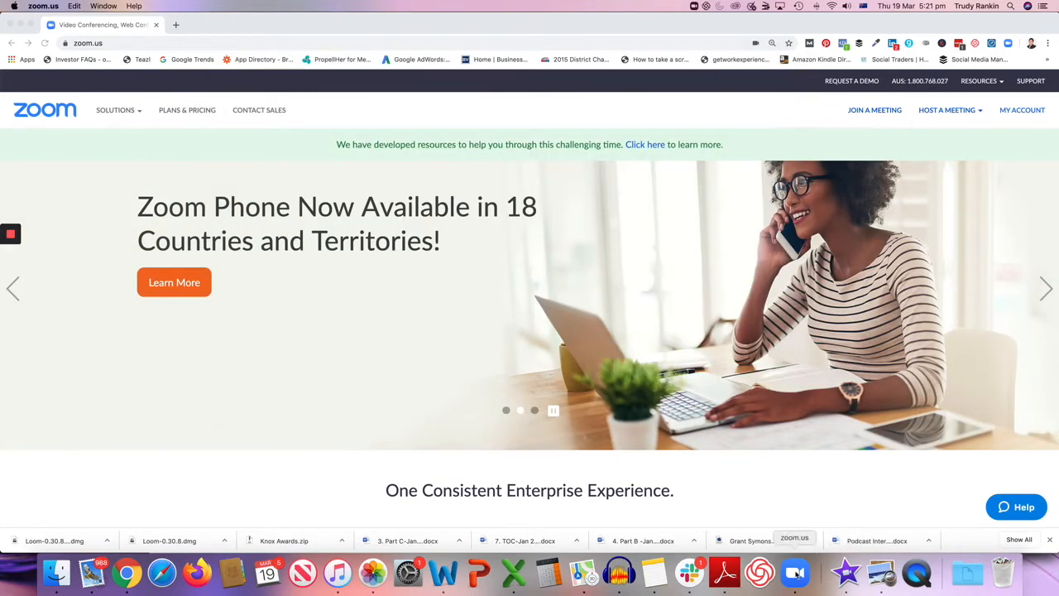
{"action": "left_click", "coordinate": [793, 571]}
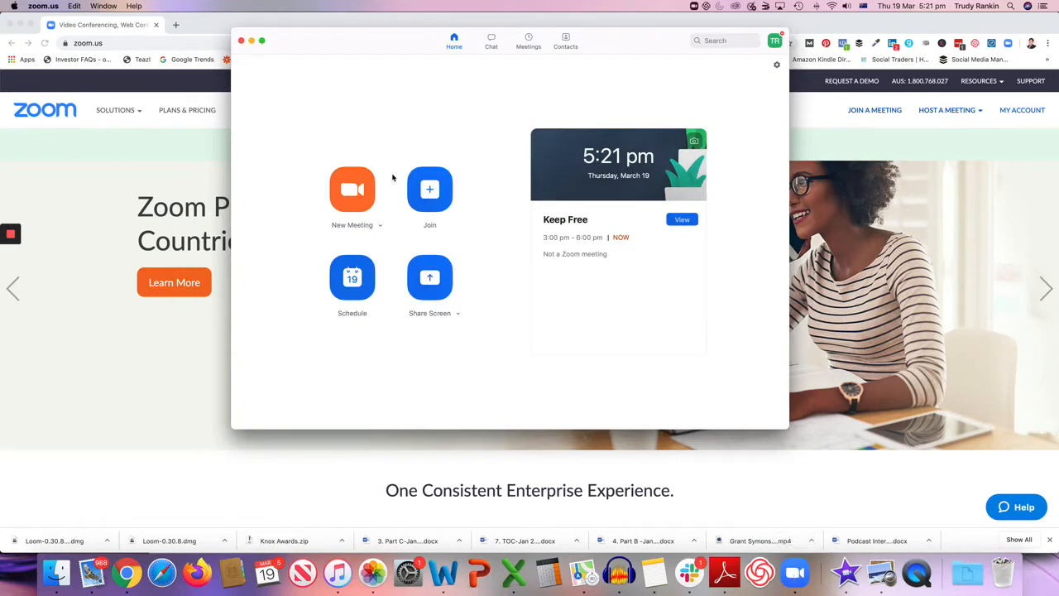
Start a new video meeting from the Zoom Home screen
{"action": "left_click", "coordinate": [351, 188]}
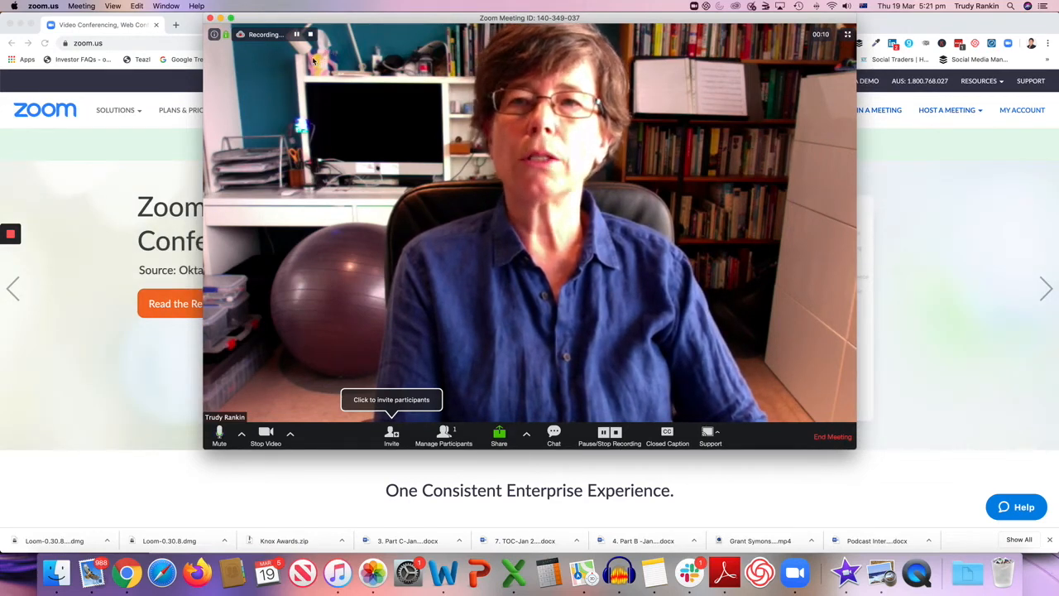
{"action": "mouse_move", "coordinate": [297, 34]}
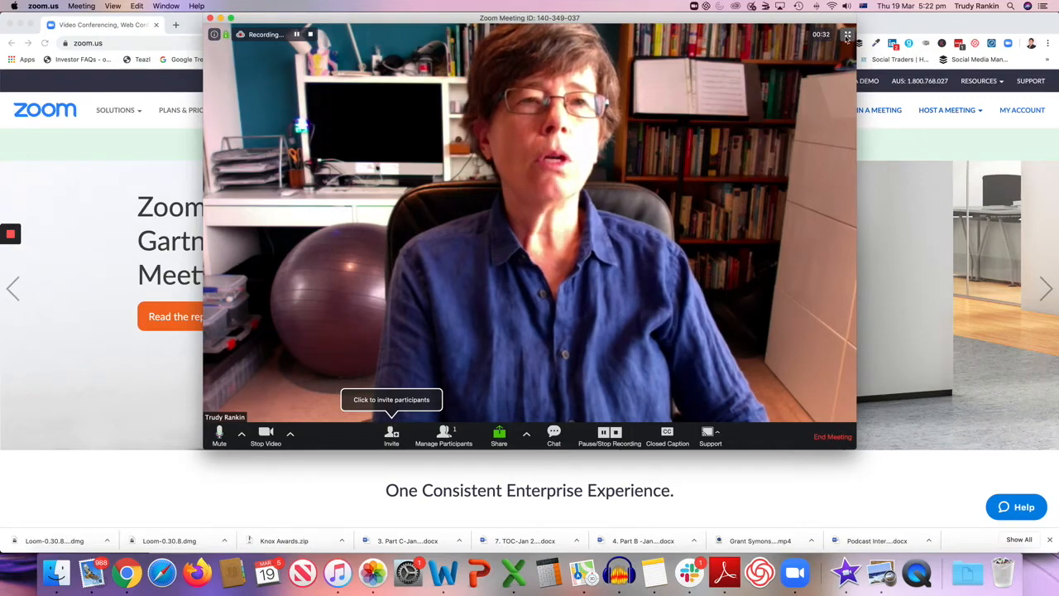
{"action": "mouse_move", "coordinate": [847, 35]}
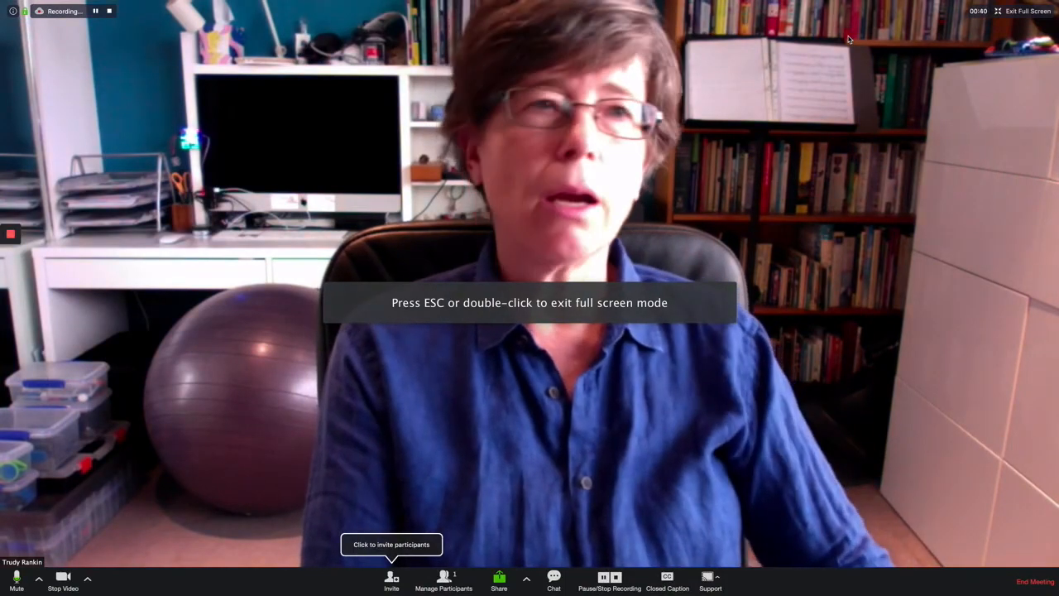
Mute the microphone and turn the camera off and back on
{"action": "left_click", "coordinate": [16, 579]}
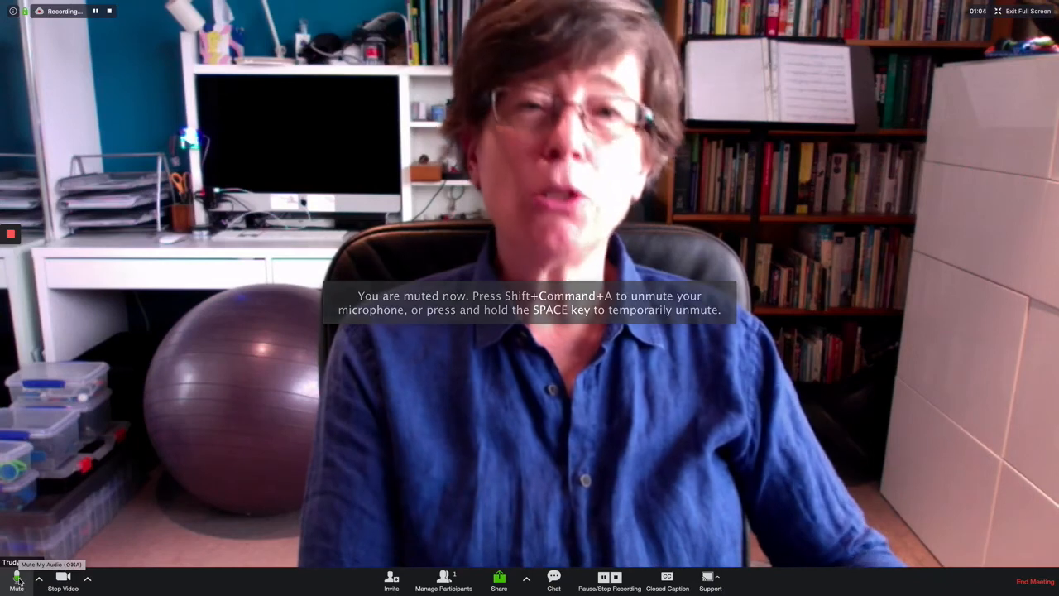
{"action": "left_click", "coordinate": [62, 579]}
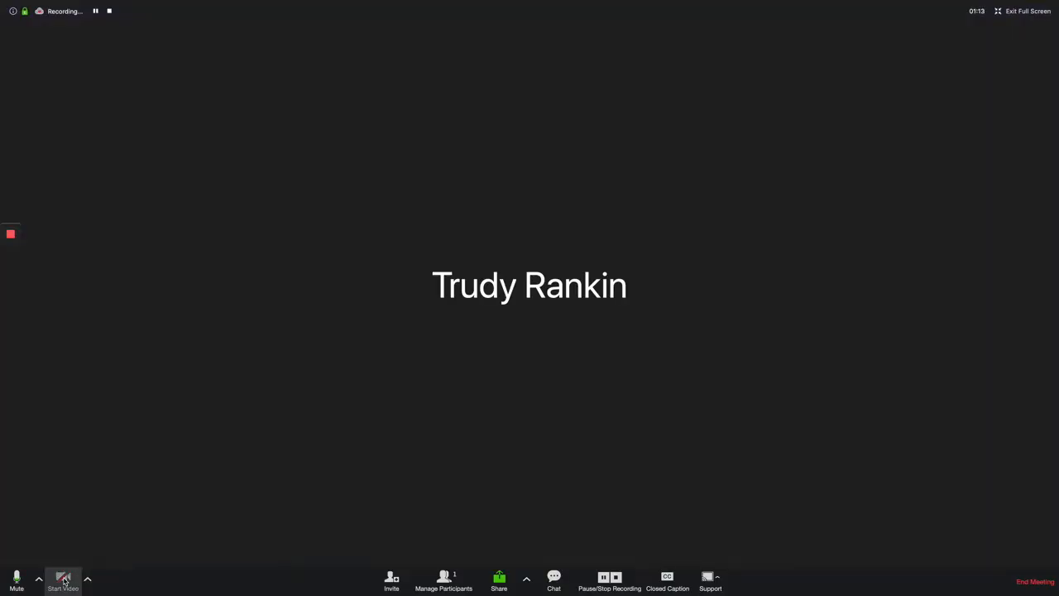
{"action": "left_click", "coordinate": [391, 578]}
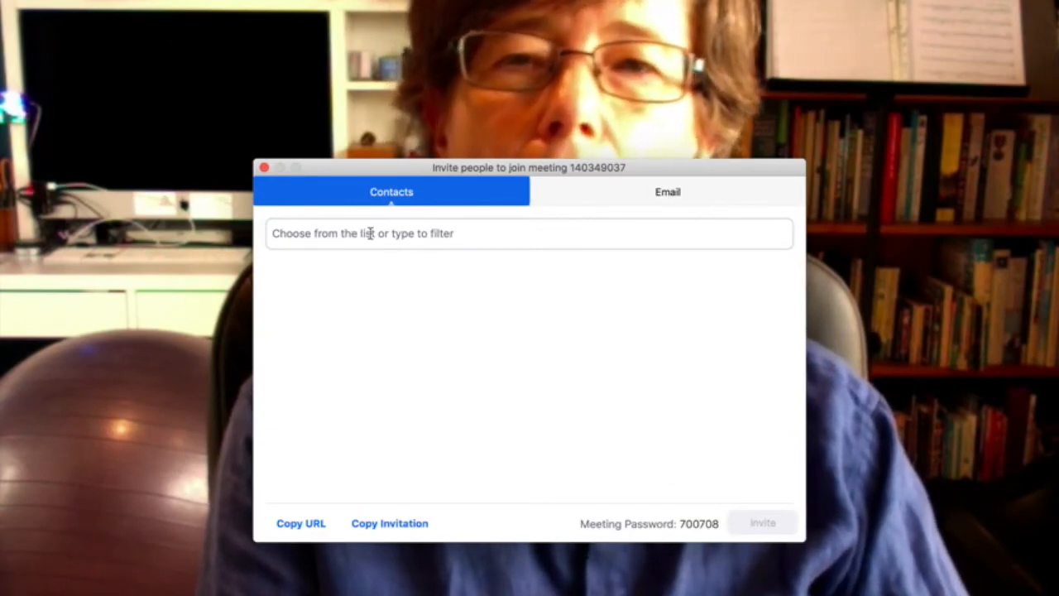
View the Email invitation options, then close the invite window
{"action": "left_click", "coordinate": [667, 191]}
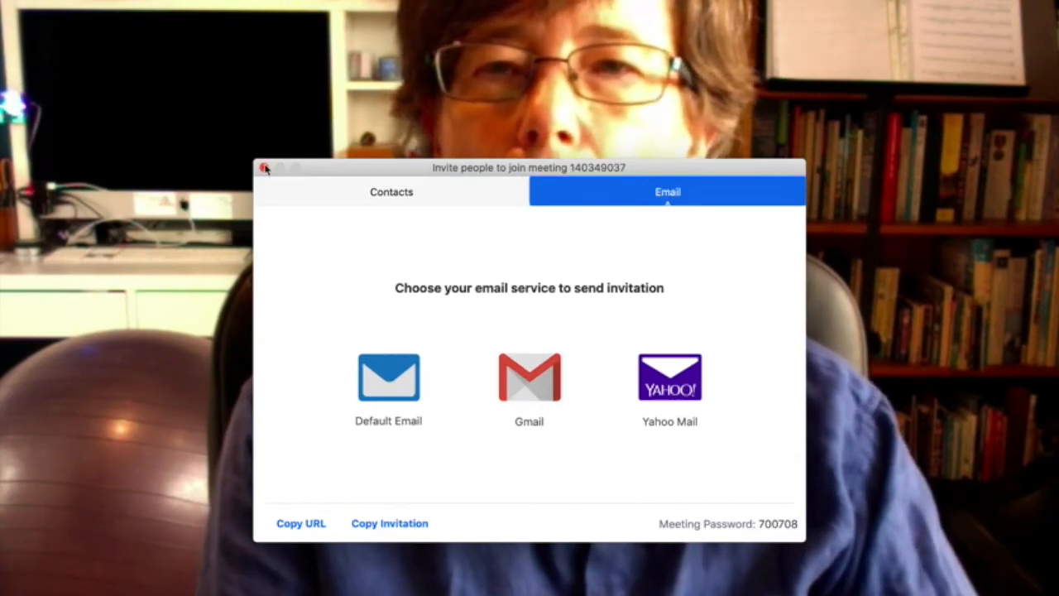
{"action": "left_click", "coordinate": [258, 168]}
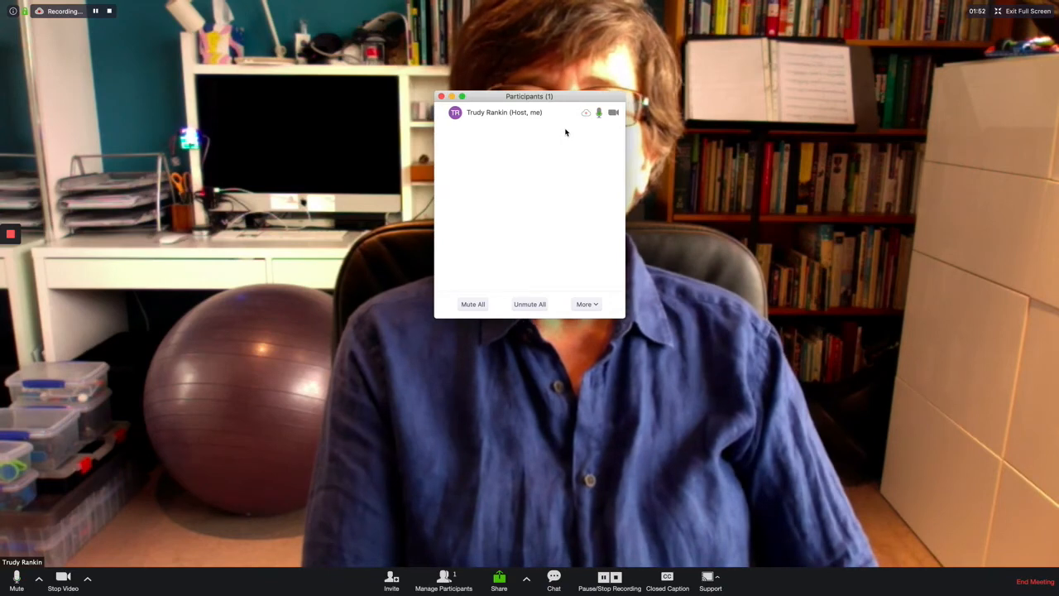
{"action": "mouse_move", "coordinate": [505, 112]}
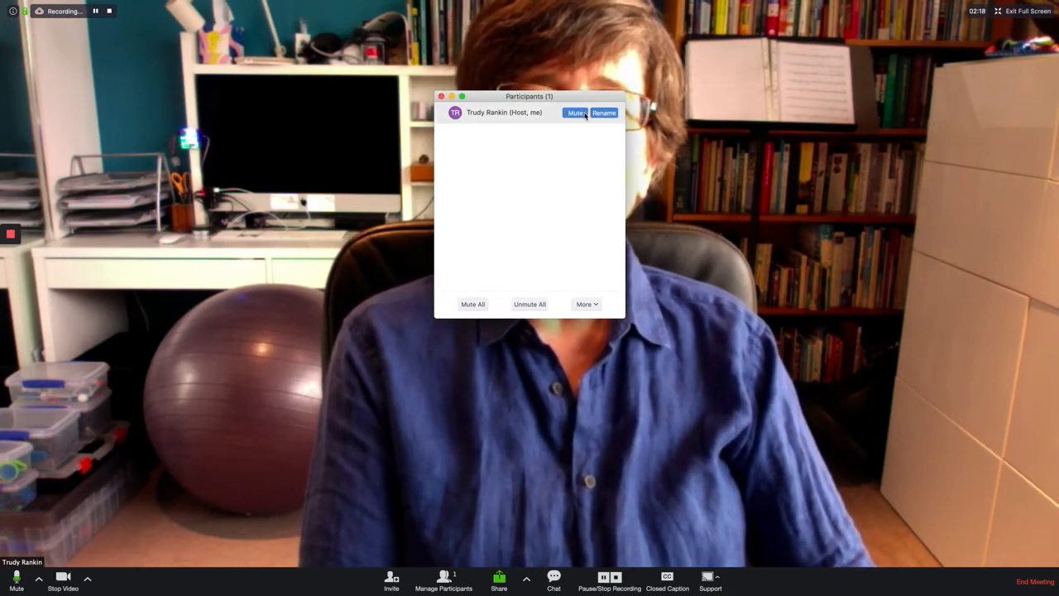
{"action": "mouse_move", "coordinate": [565, 150]}
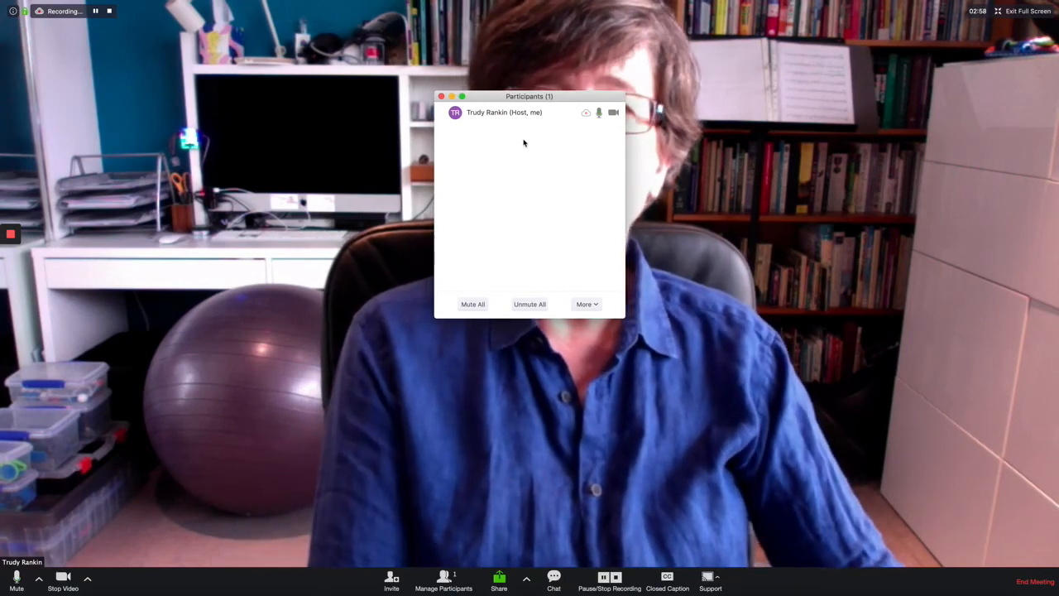
{"action": "left_click", "coordinate": [498, 579]}
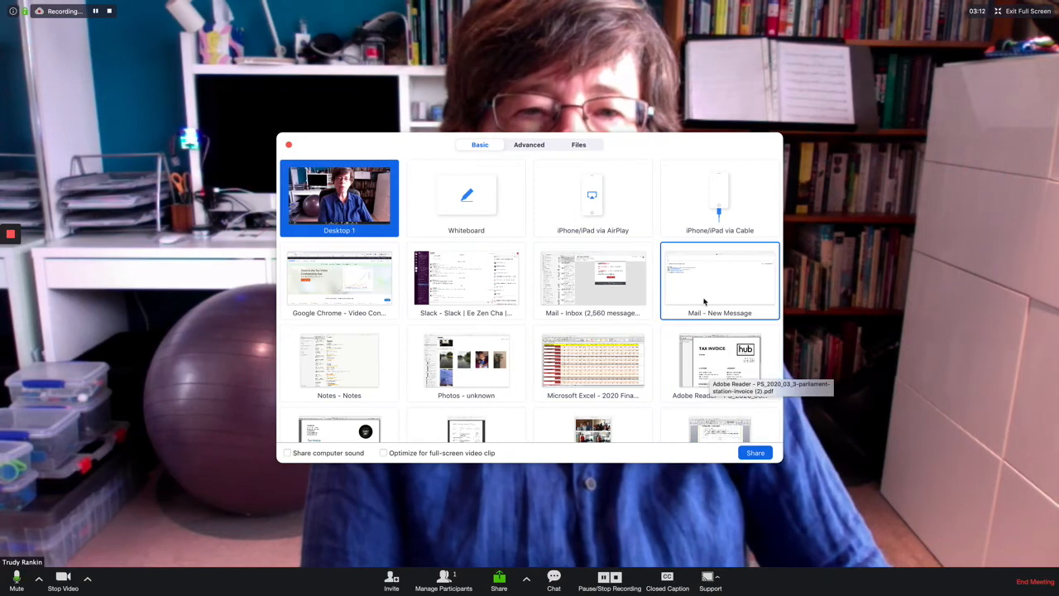
{"action": "mouse_move", "coordinate": [404, 202]}
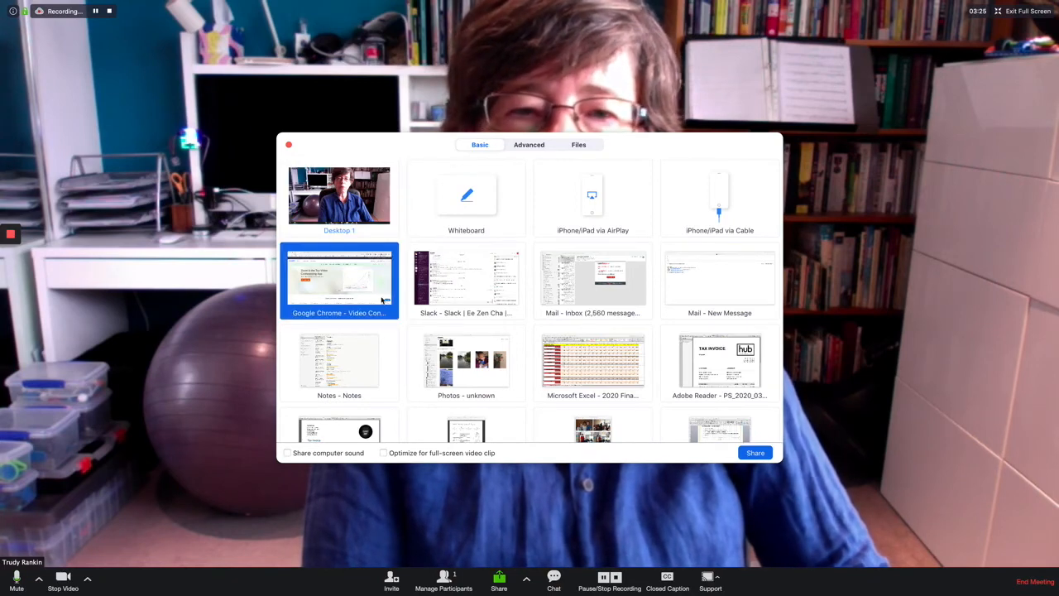
Share the Google Chrome window showing the zoom.us homepage
{"action": "left_click", "coordinate": [754, 452]}
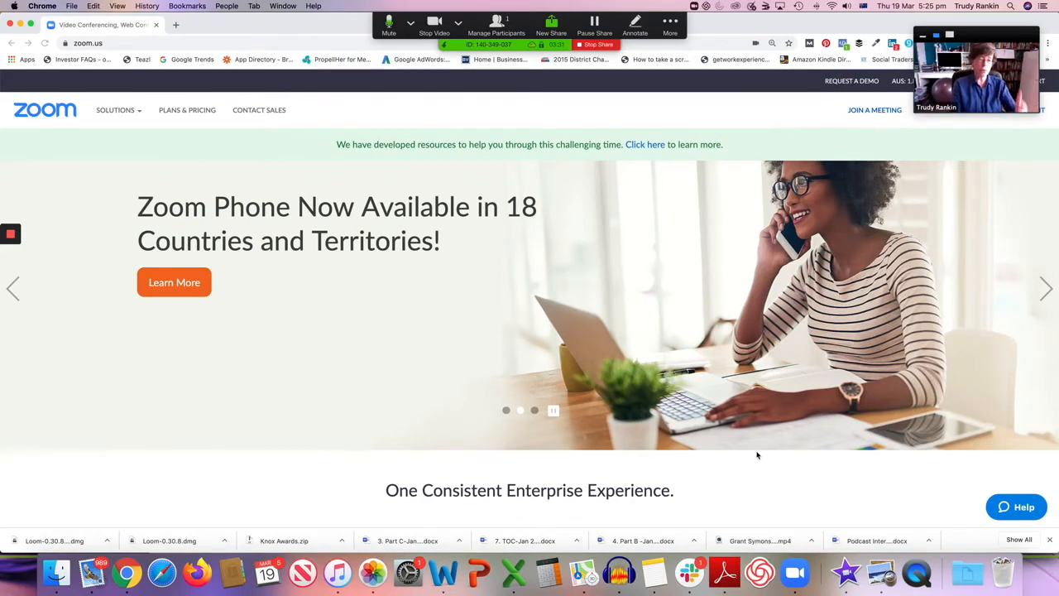
{"action": "mouse_move", "coordinate": [633, 267]}
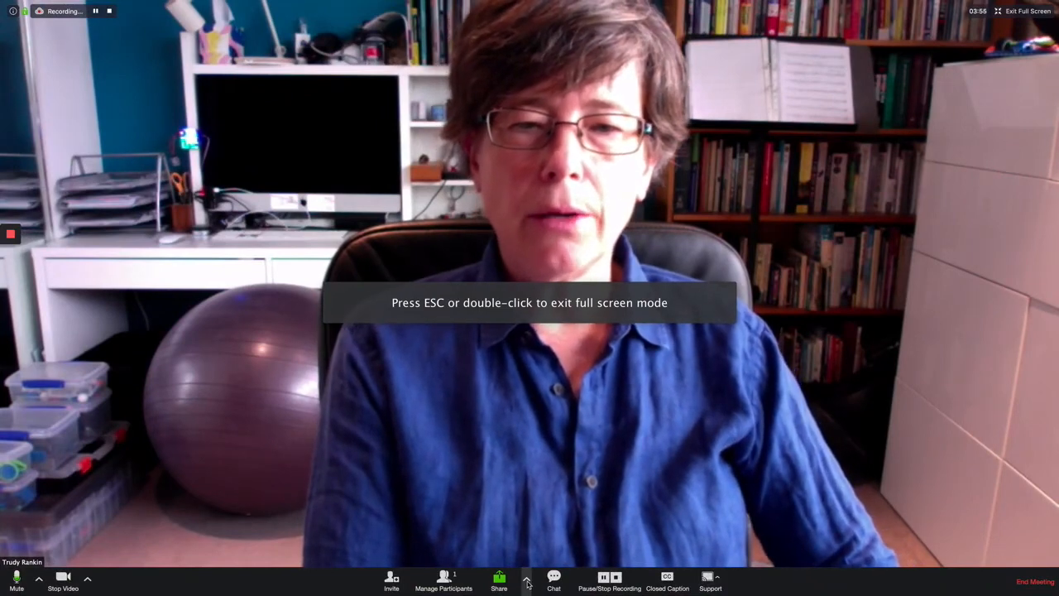
{"action": "left_click", "coordinate": [526, 579]}
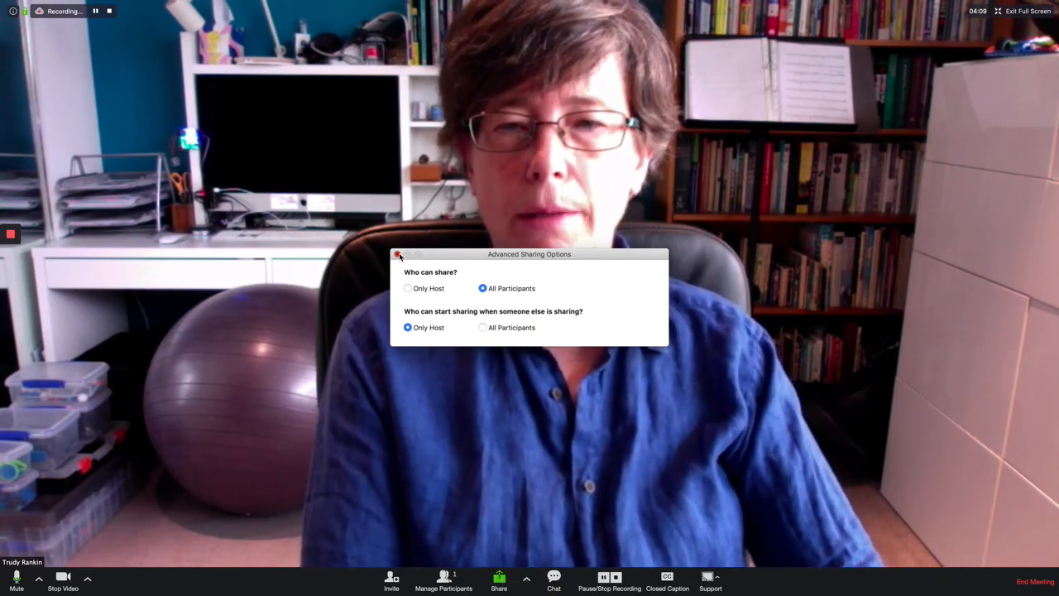
{"action": "left_click", "coordinate": [554, 579]}
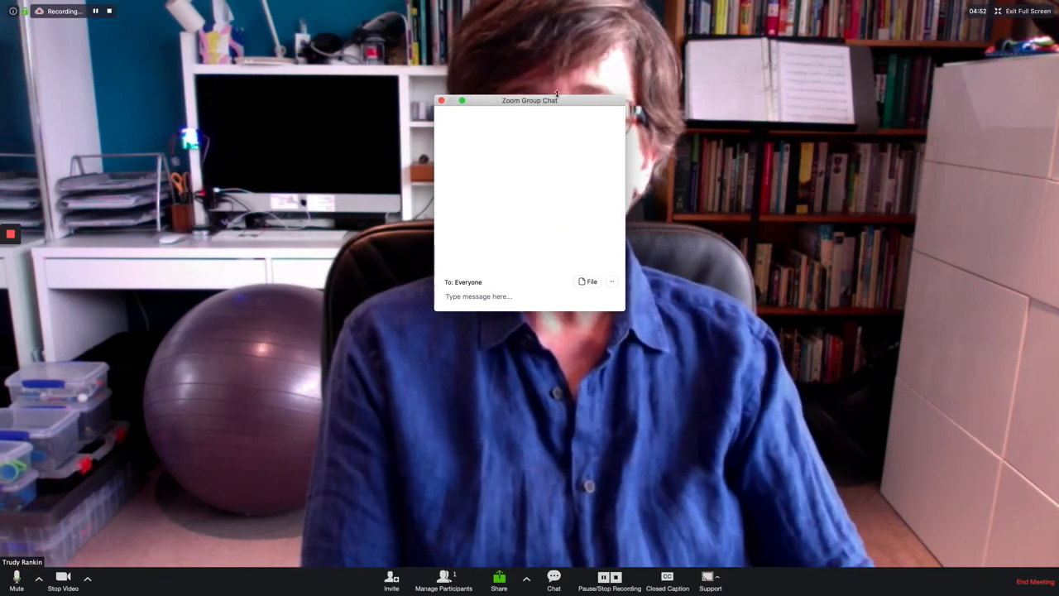
Move the group chat window toward the middle and set who participants may chat with
{"action": "left_click_drag", "start_coordinate": [530, 100], "coordinate": [558, 300]}
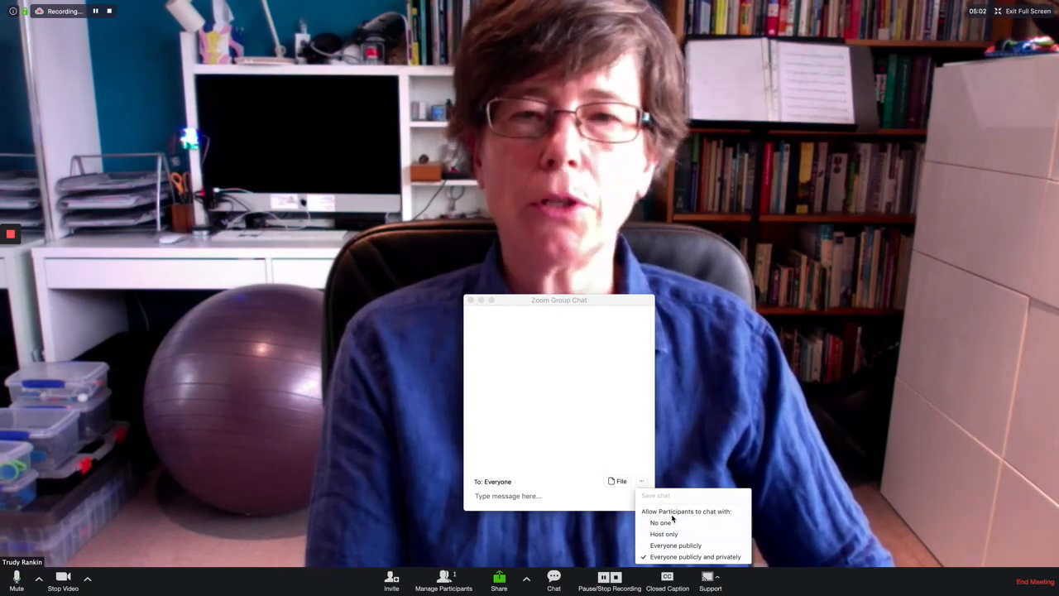
{"action": "left_click", "coordinate": [667, 579]}
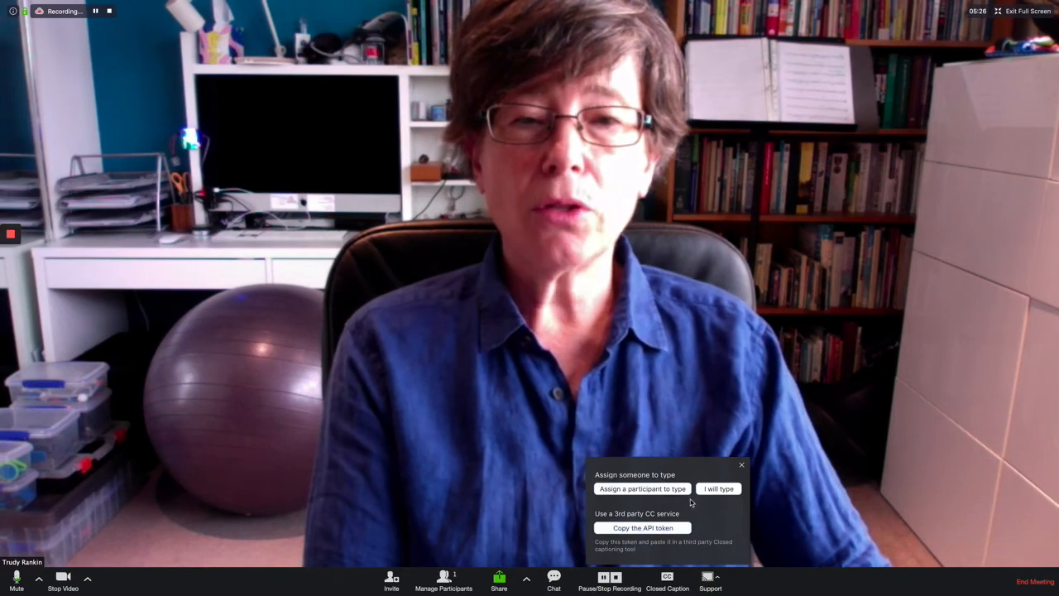
Choose 'Assign a participant to type' in the closed caption options
{"action": "left_click", "coordinate": [642, 488]}
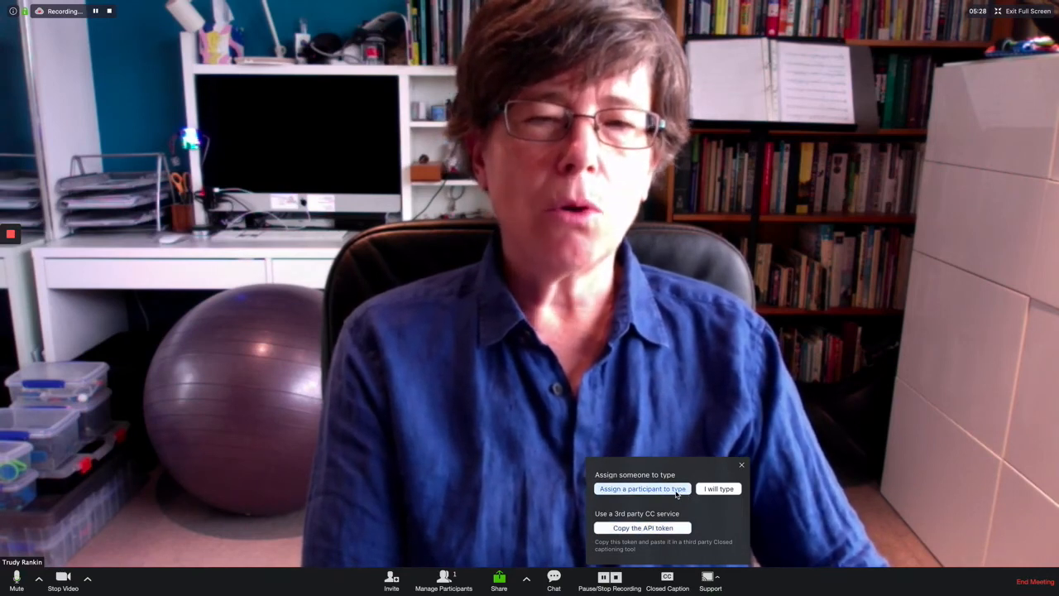